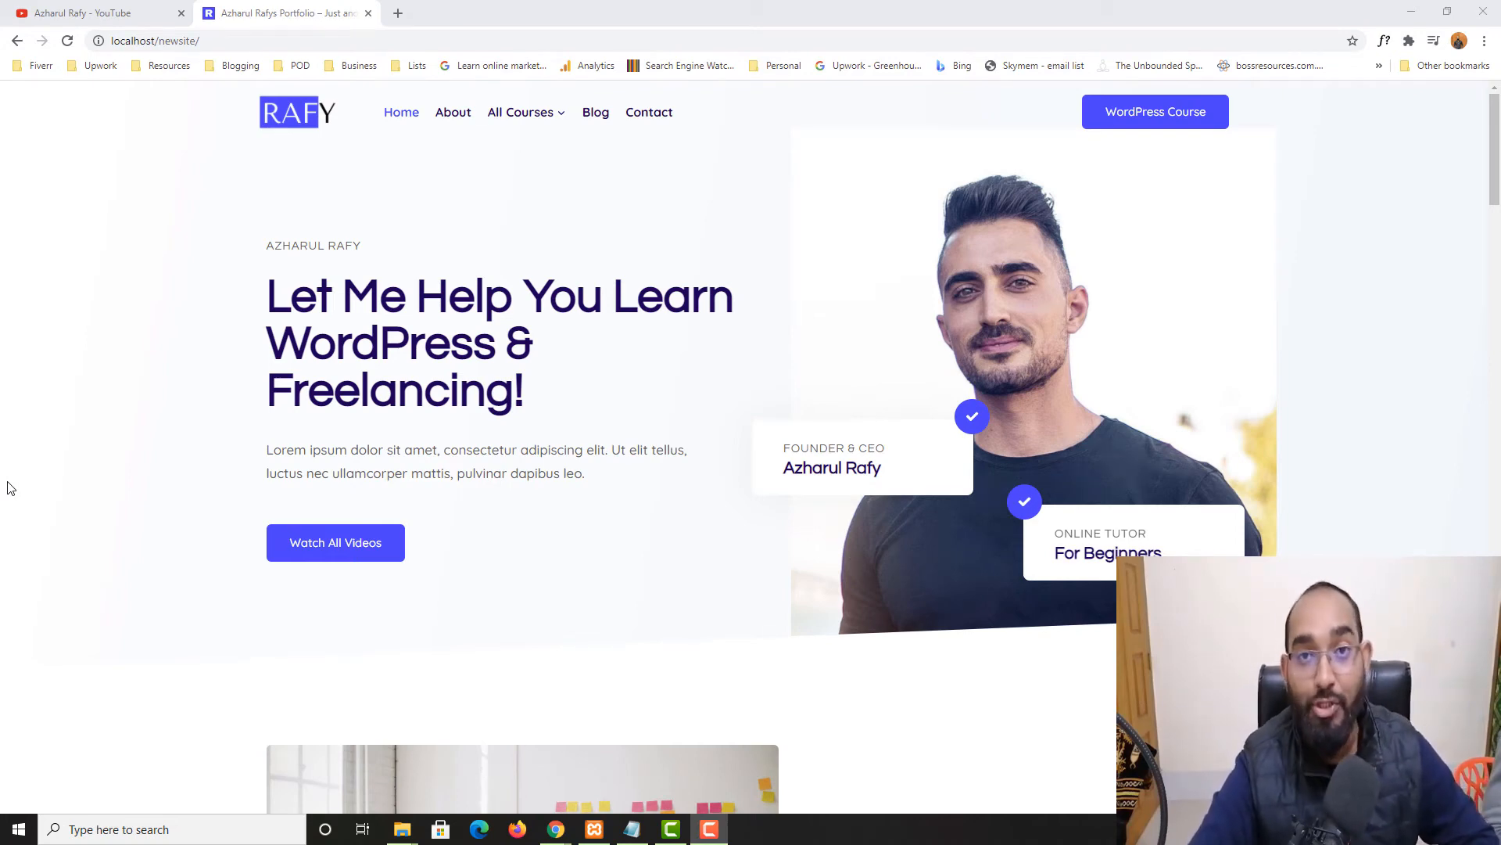
pyautogui.moveTo(121, 445)
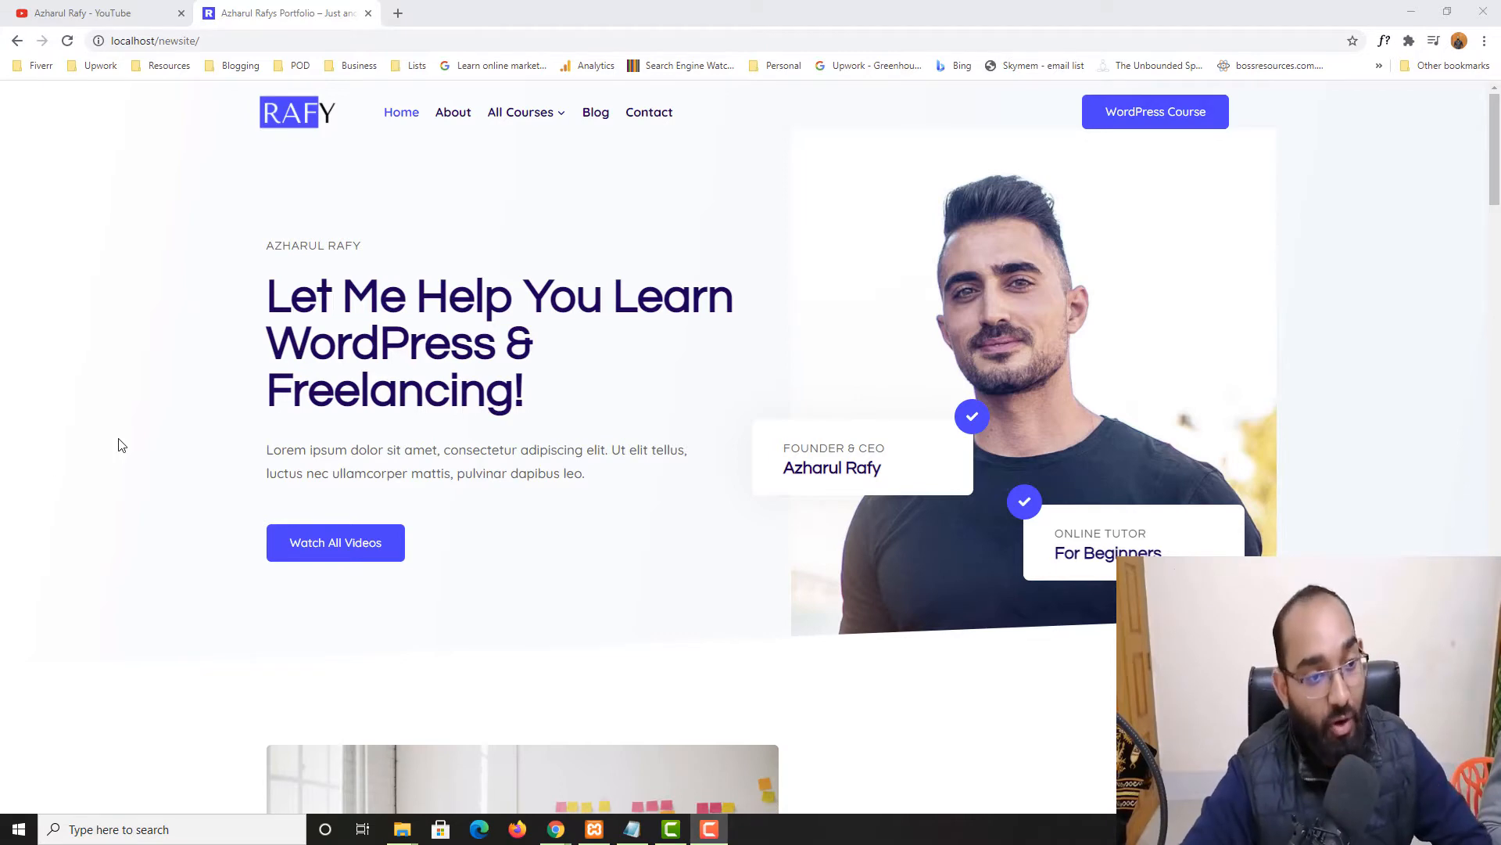
# Search Google for 'gofullpage extension' and open its Chrome Web Store listing
pyautogui.scroll(-3)
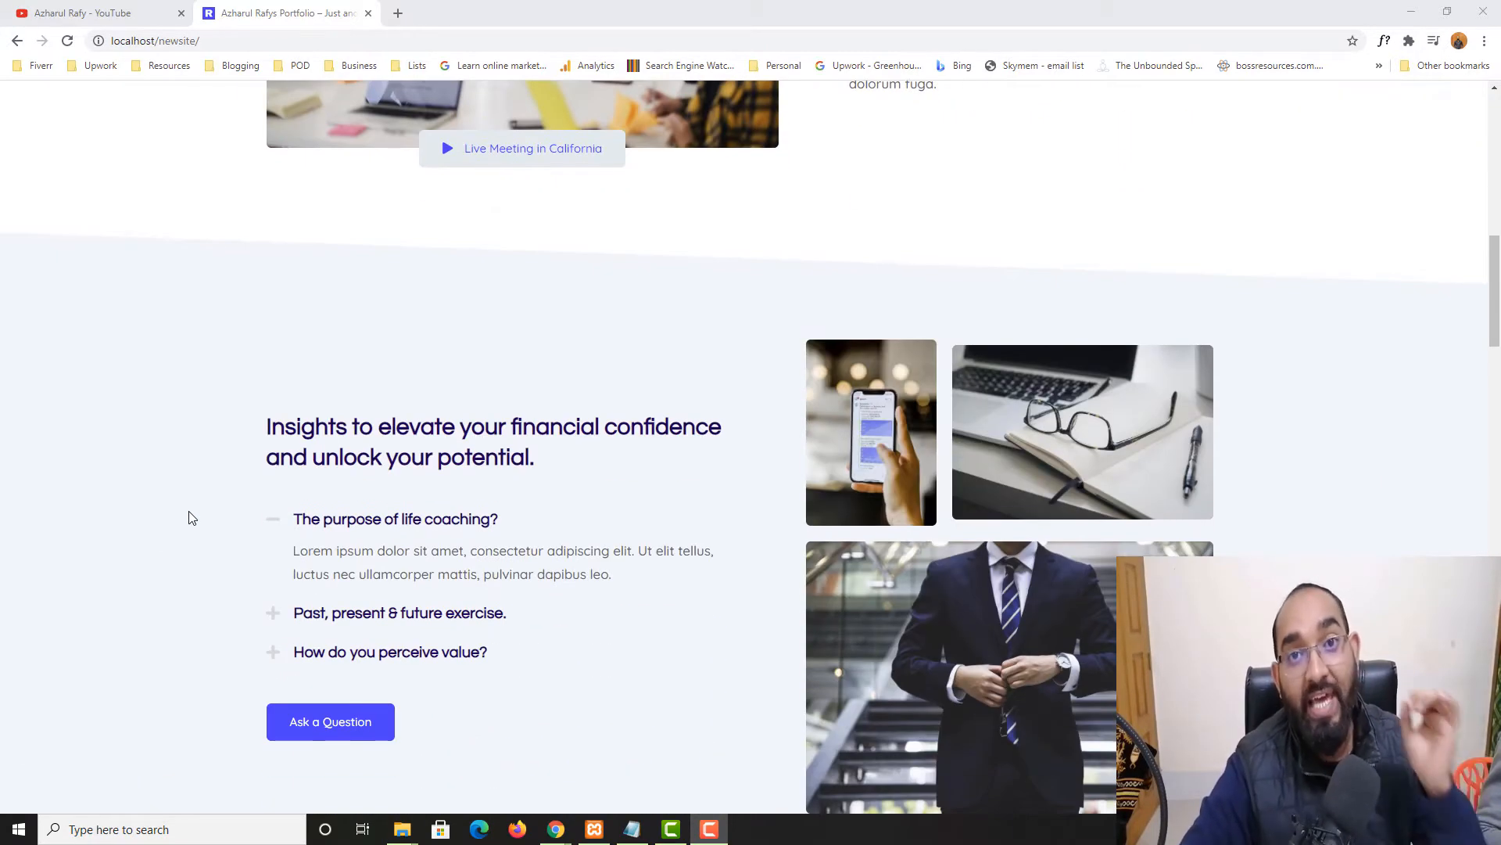
pyautogui.scroll(-3)
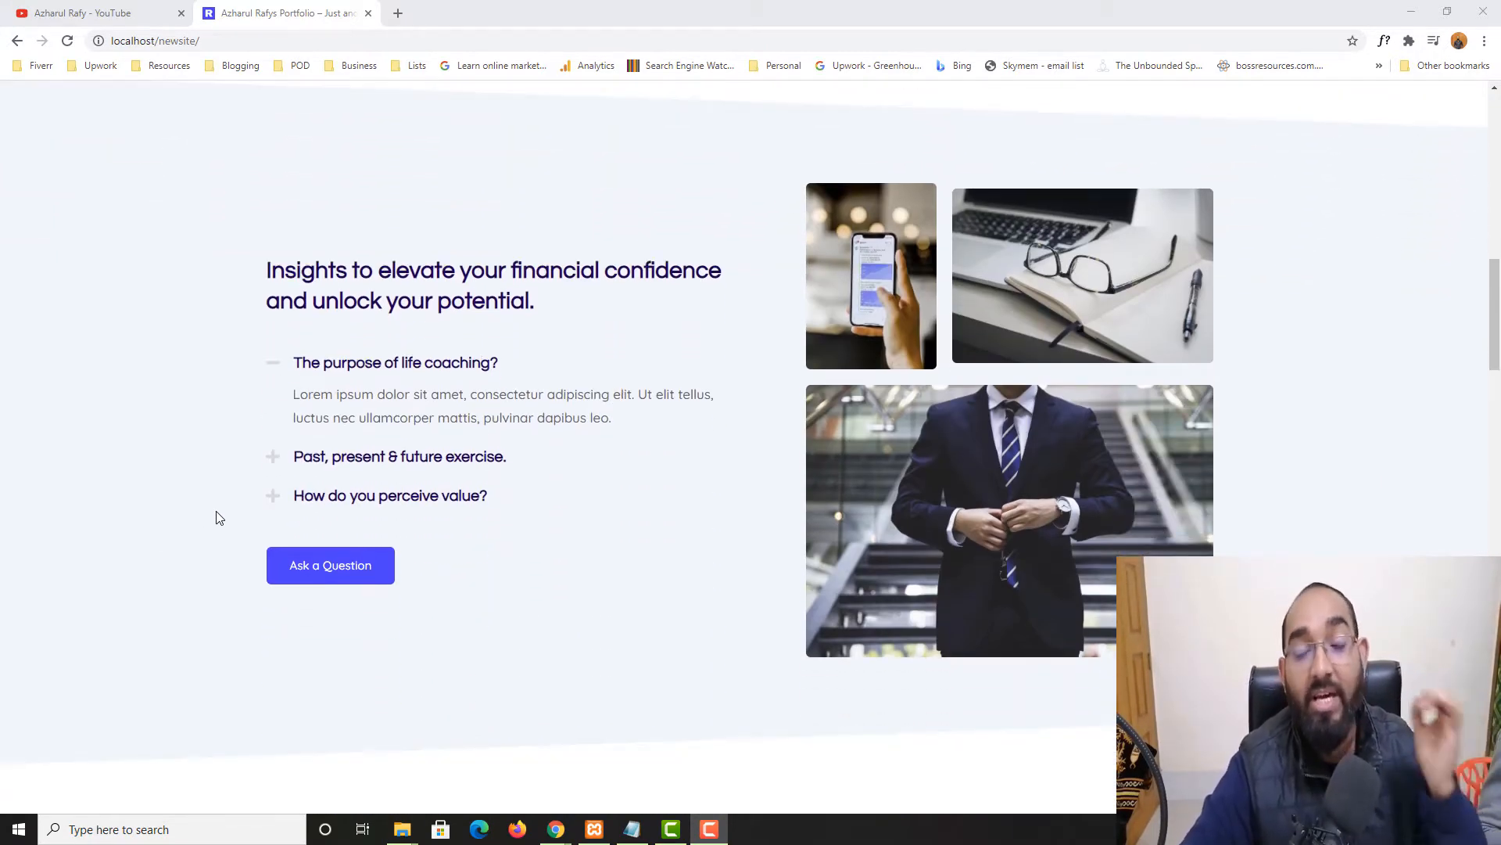
pyautogui.scroll(-3)
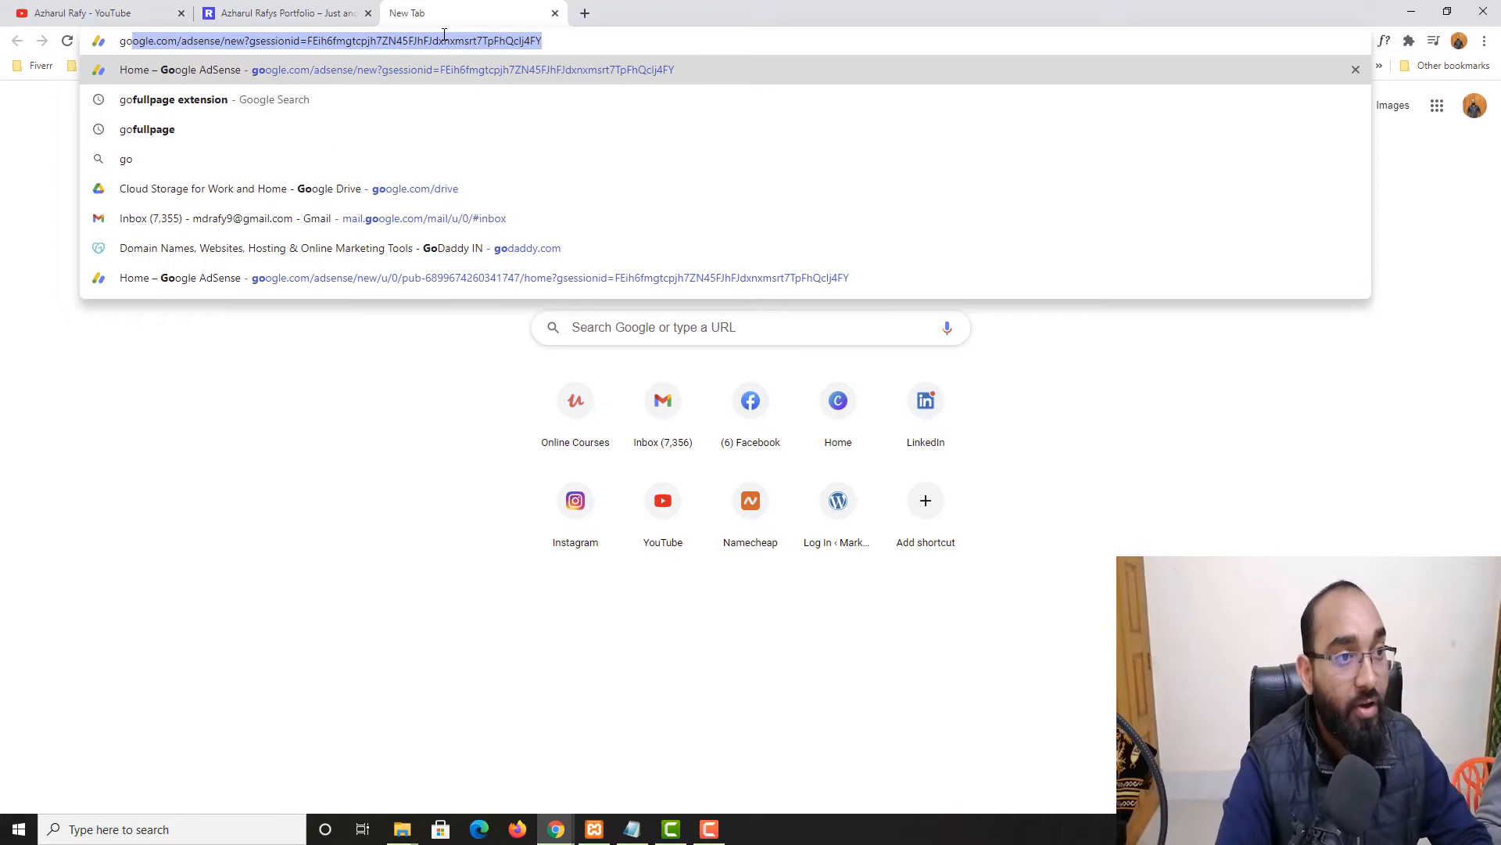
pyautogui.write('gofullpage extension')
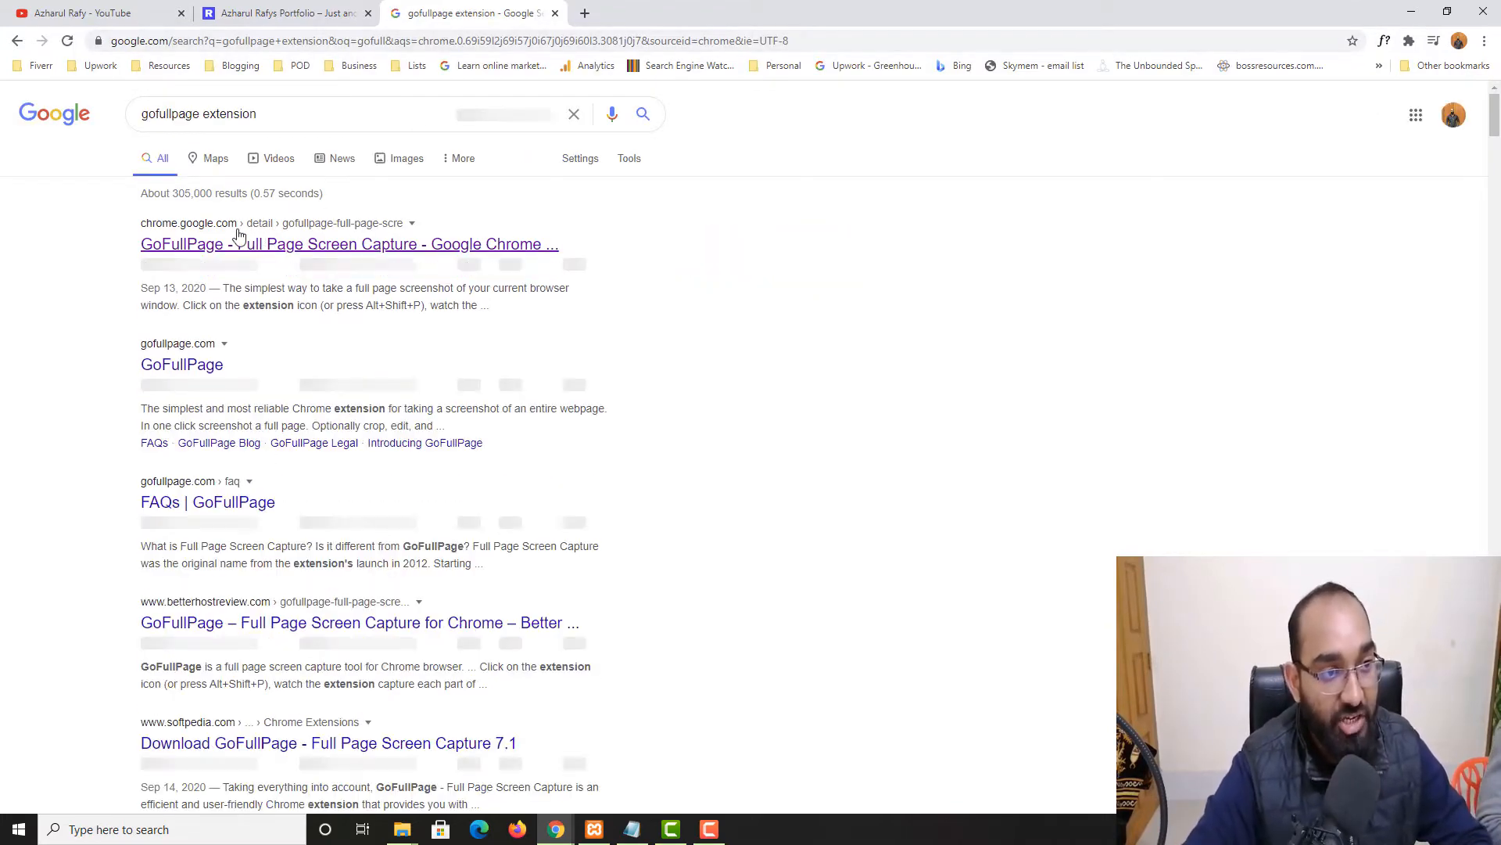
pyautogui.click(350, 243)
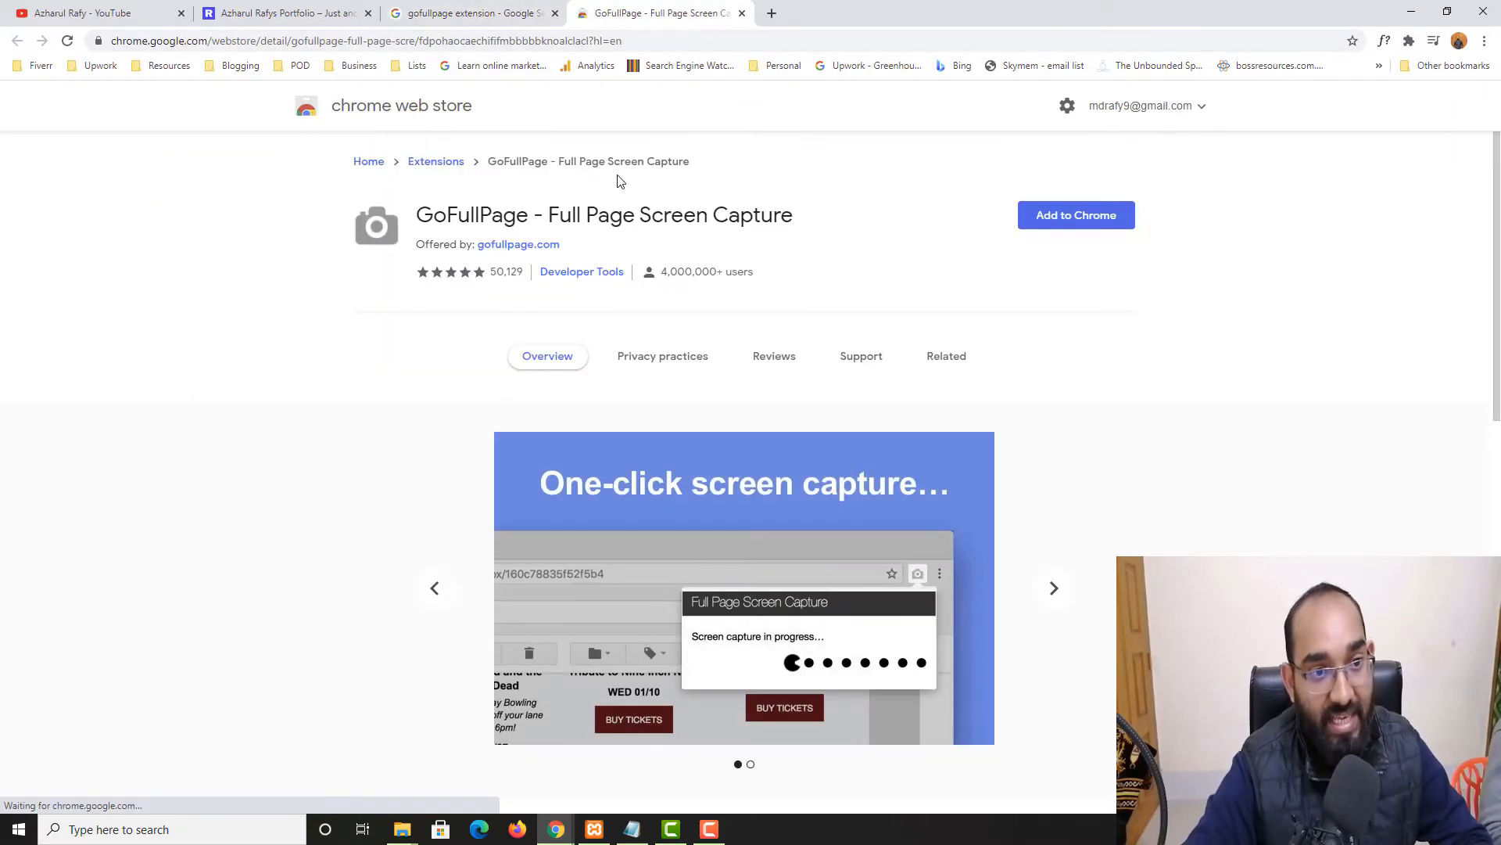
# Install the GoFullPage extension via Add to Chrome and confirm Add extension
pyautogui.click(348, 41)
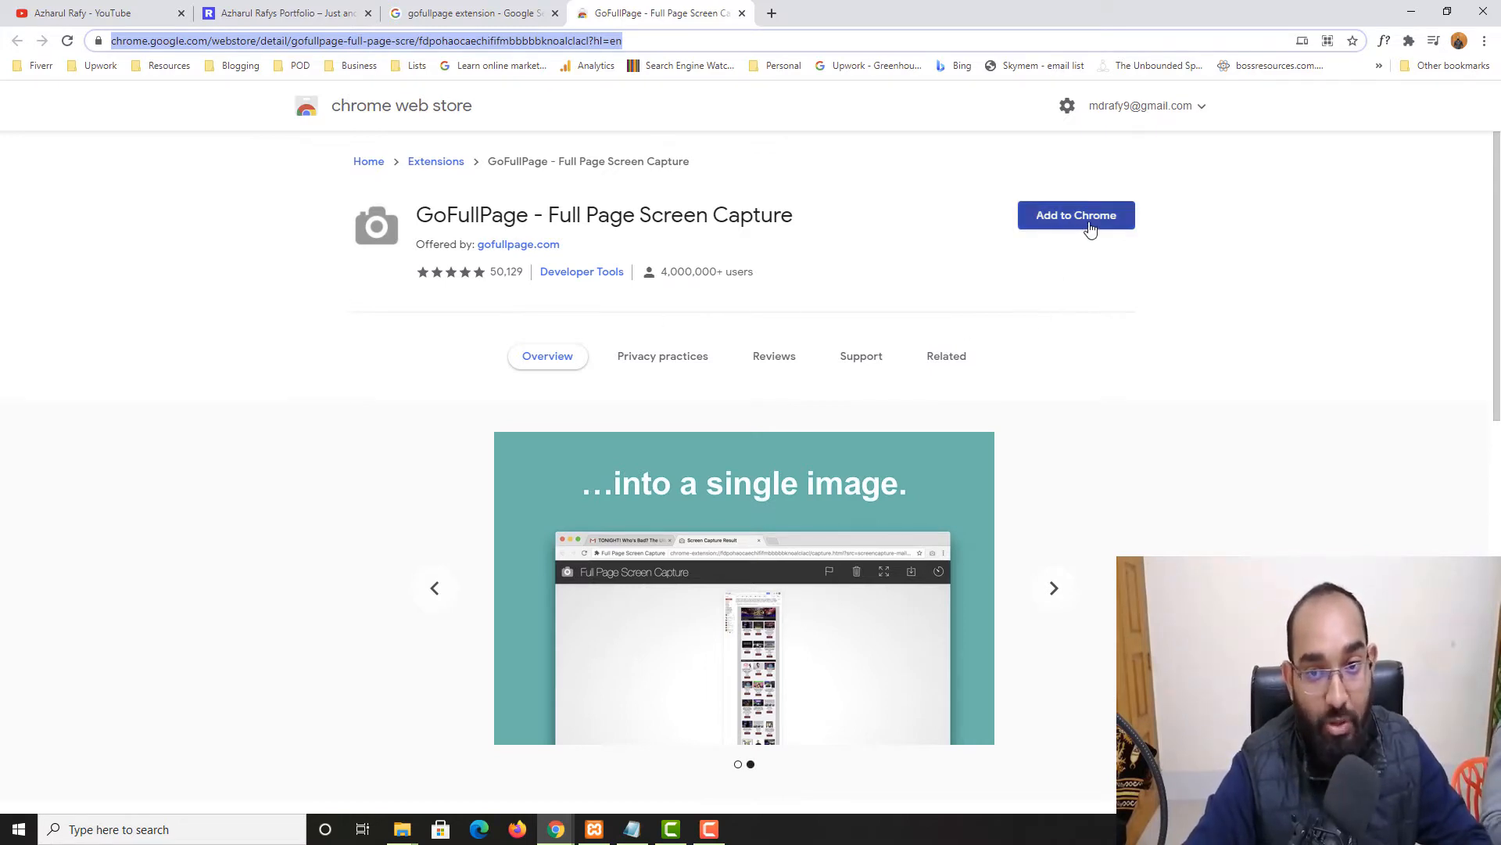
pyautogui.click(1076, 215)
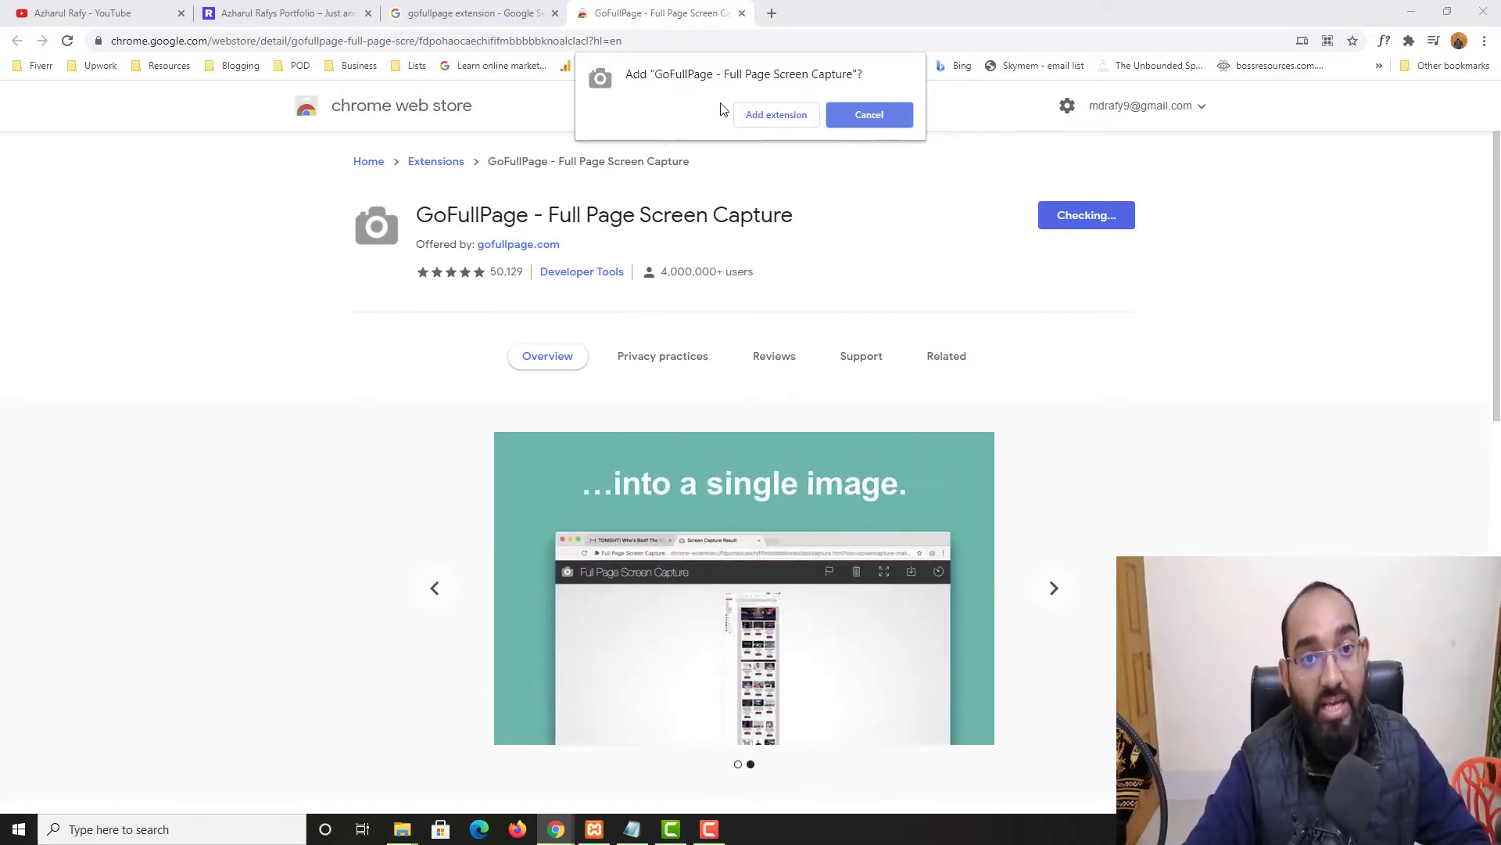
pyautogui.click(776, 114)
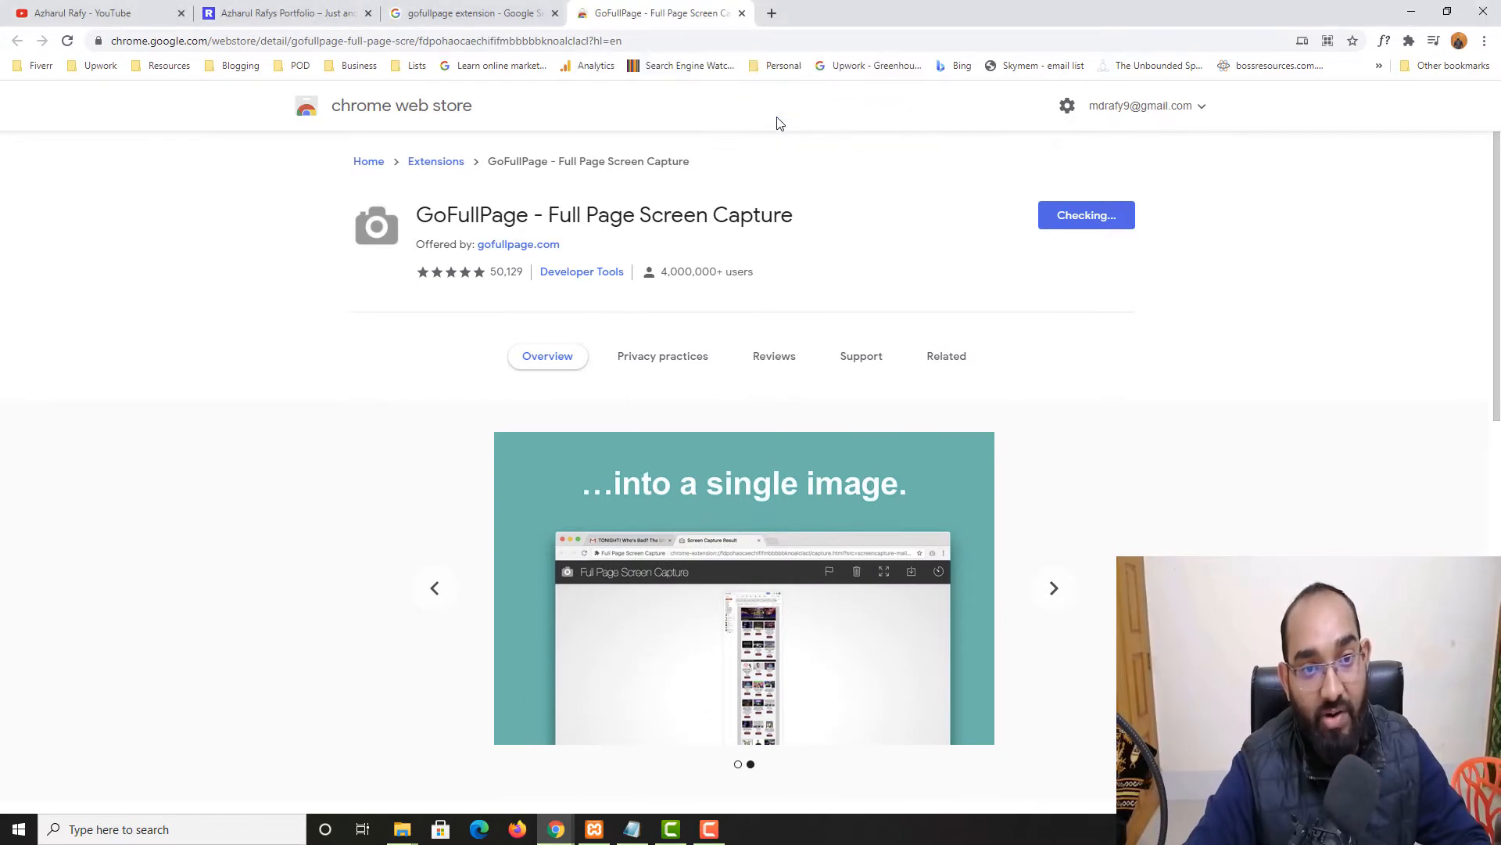
pyautogui.click(1087, 215)
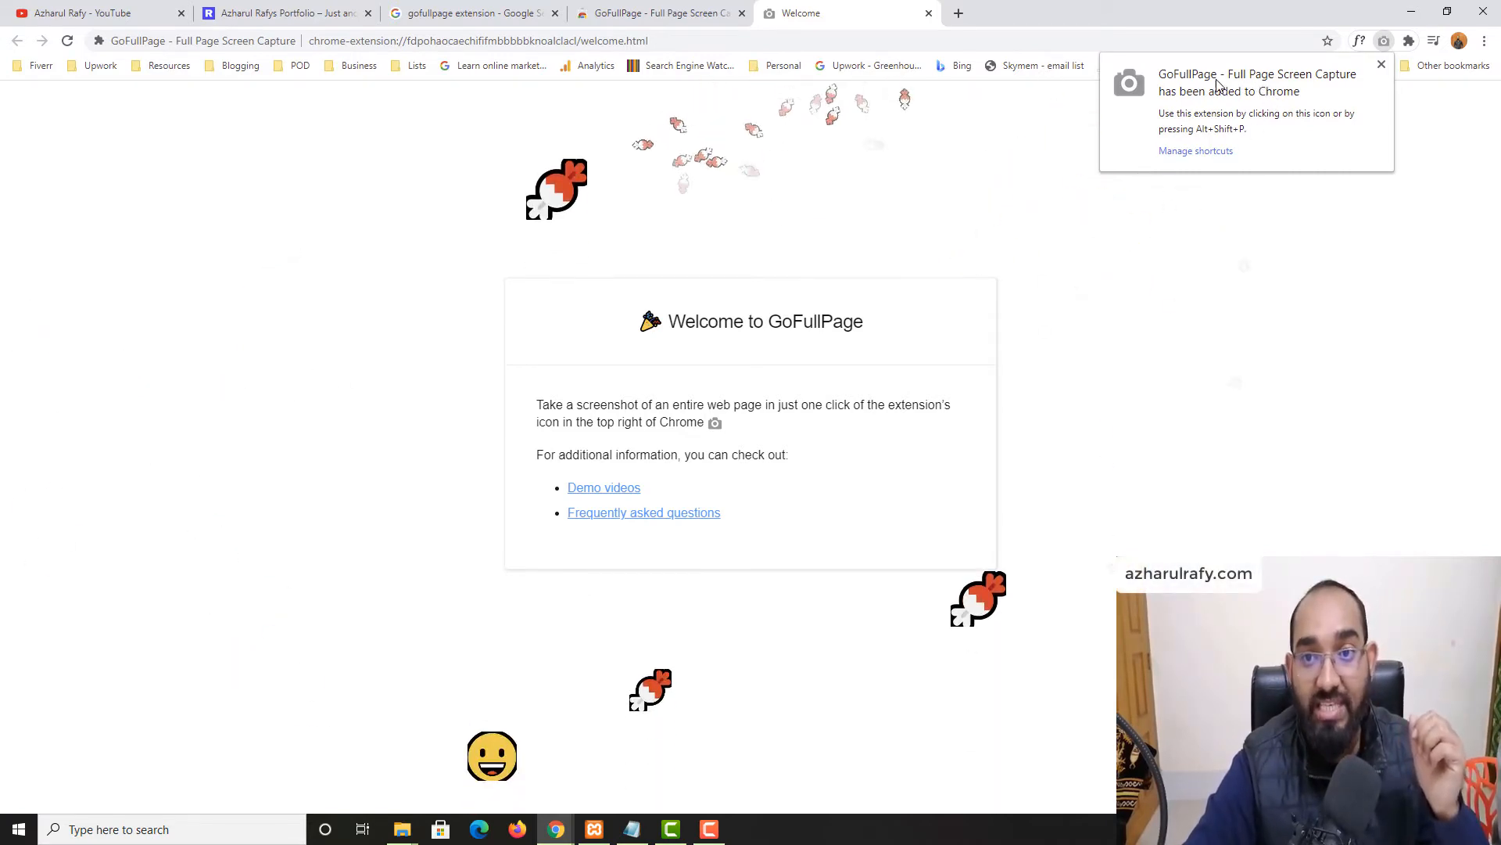
# Switch back to the portfolio site's tab
pyautogui.click(292, 13)
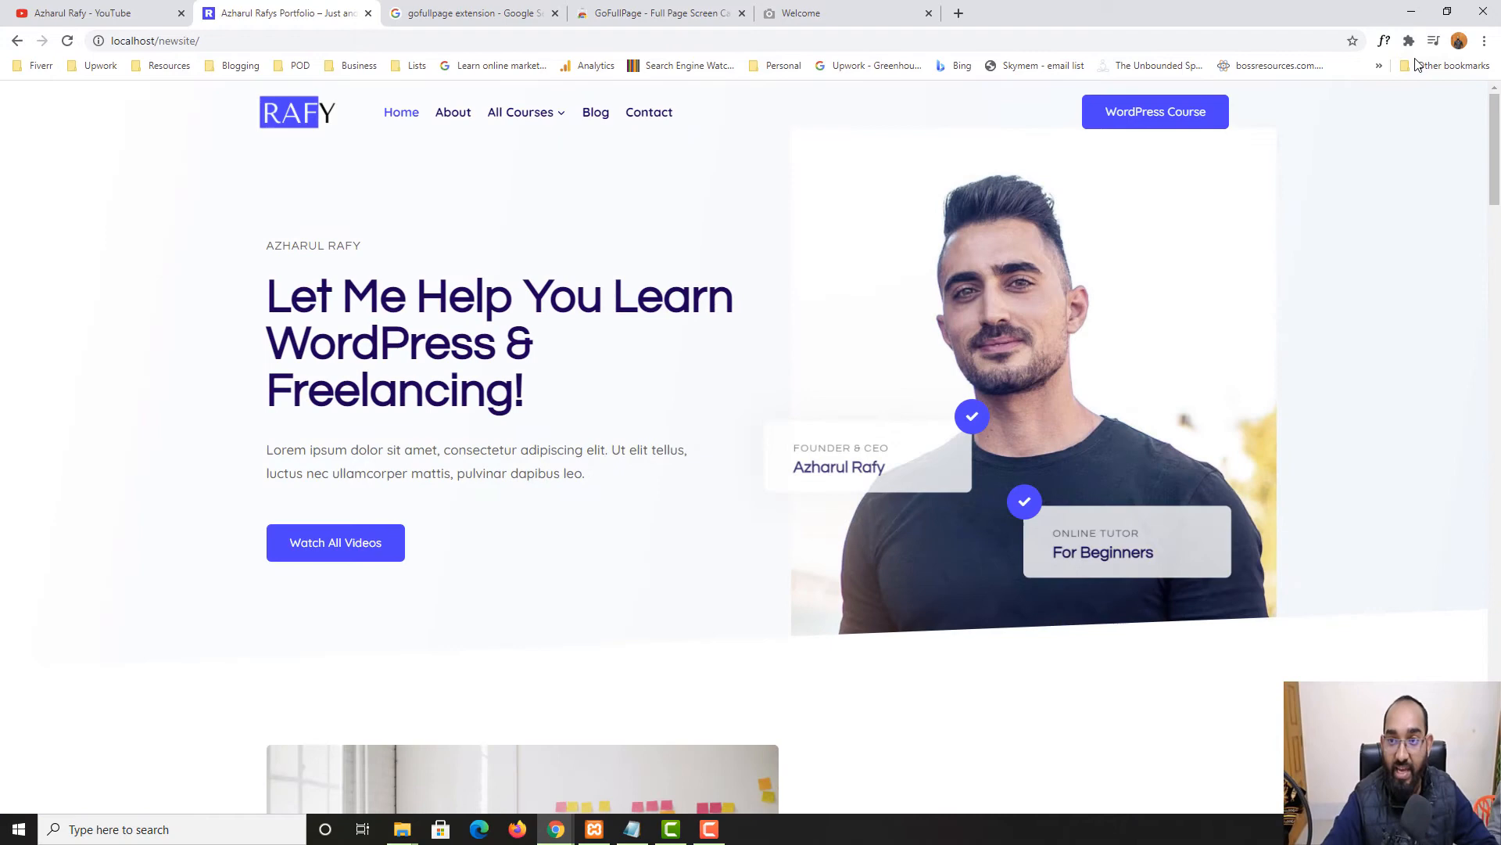
# Capture the portfolio homepage with GoFullPage from the Extensions menu
pyautogui.click(1411, 42)
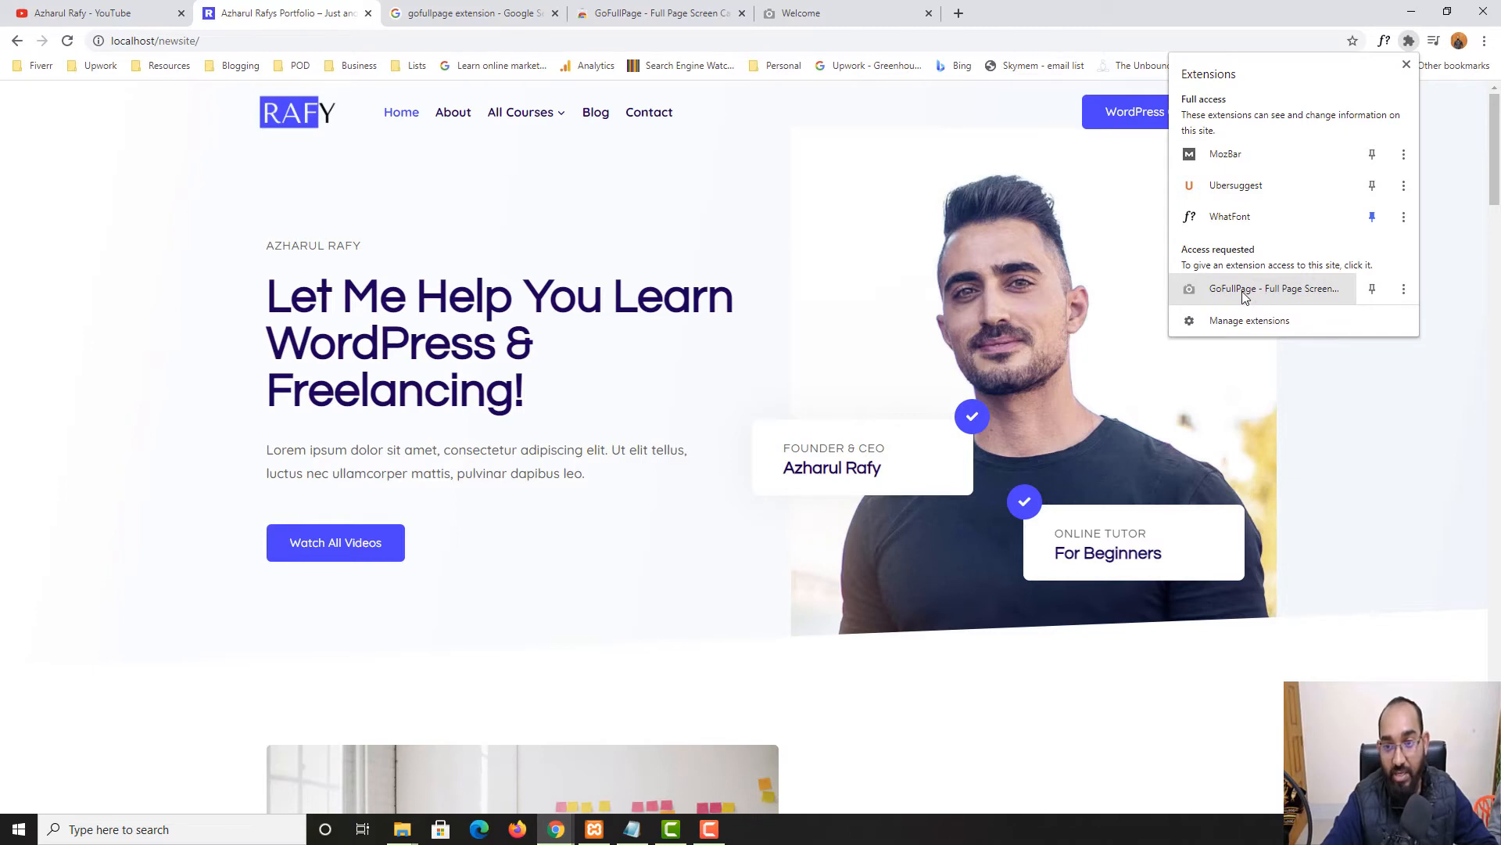
pyautogui.click(1273, 288)
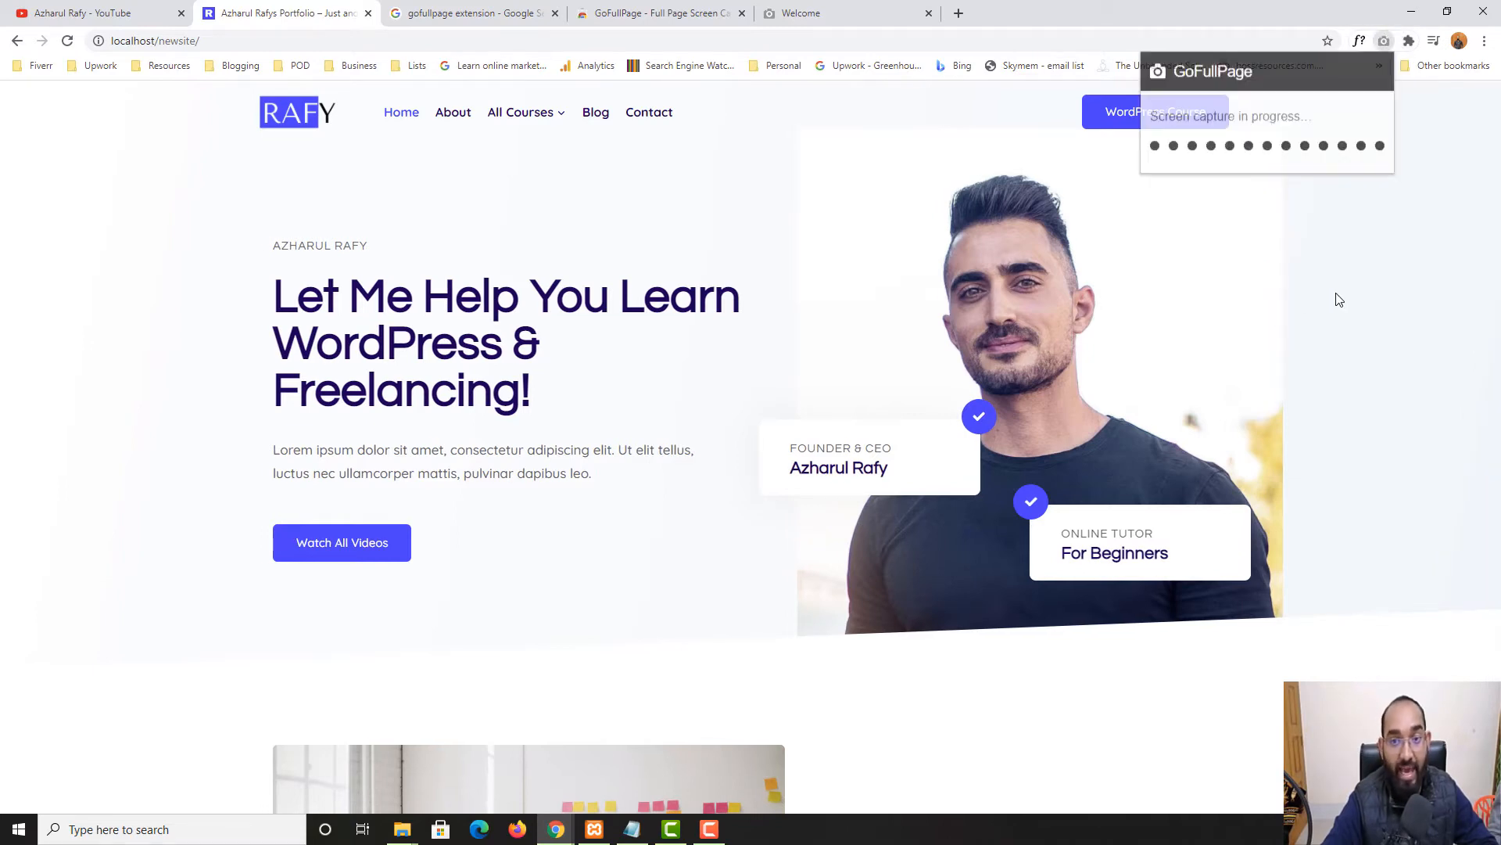
pyautogui.scroll(-3)
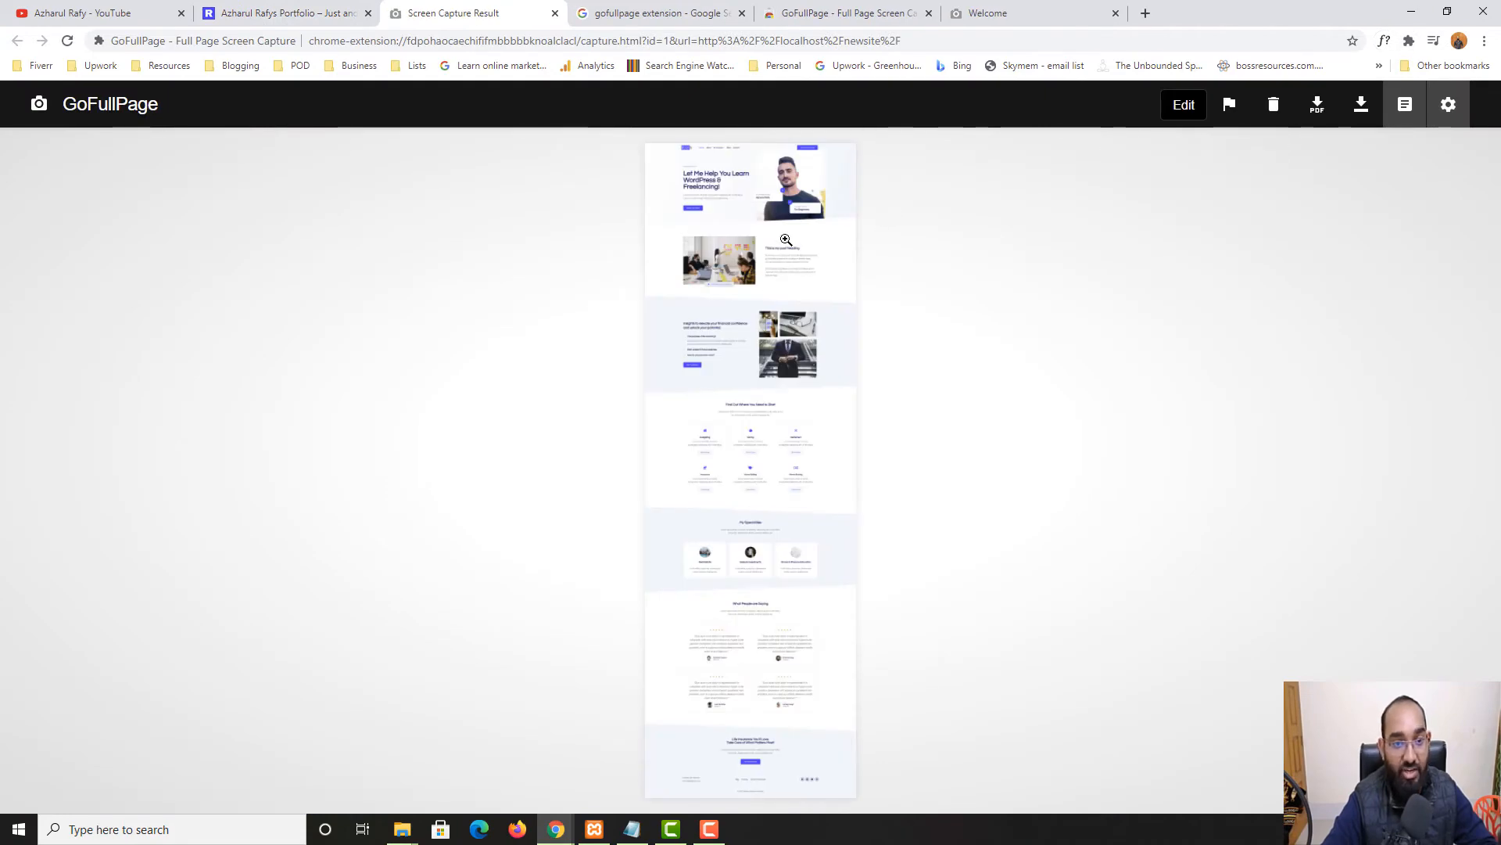
# Zoom the capture to full size and scroll through it and back up
pyautogui.click(786, 239)
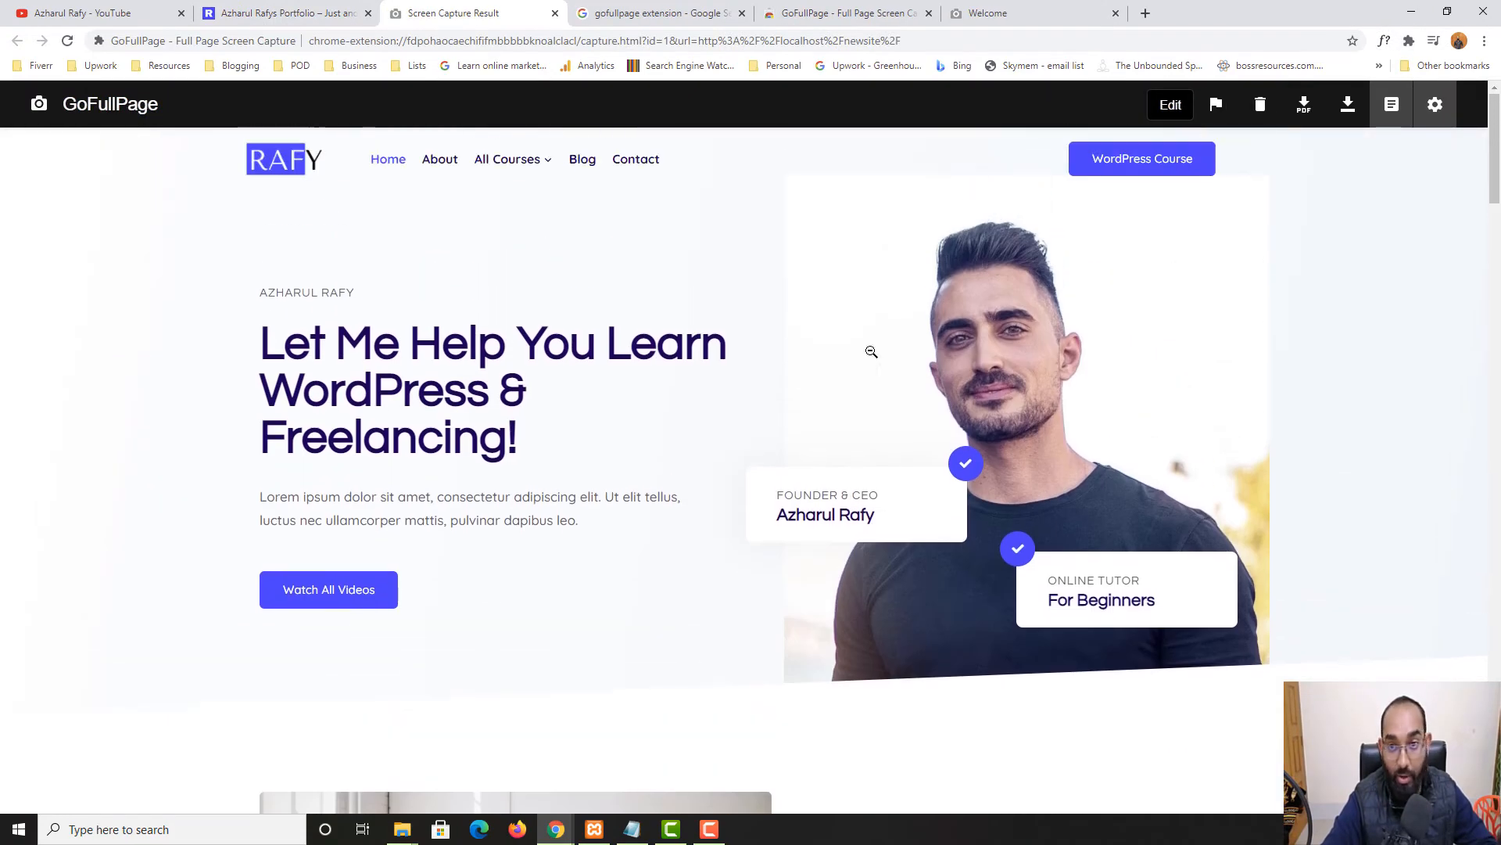
pyautogui.scroll(-3)
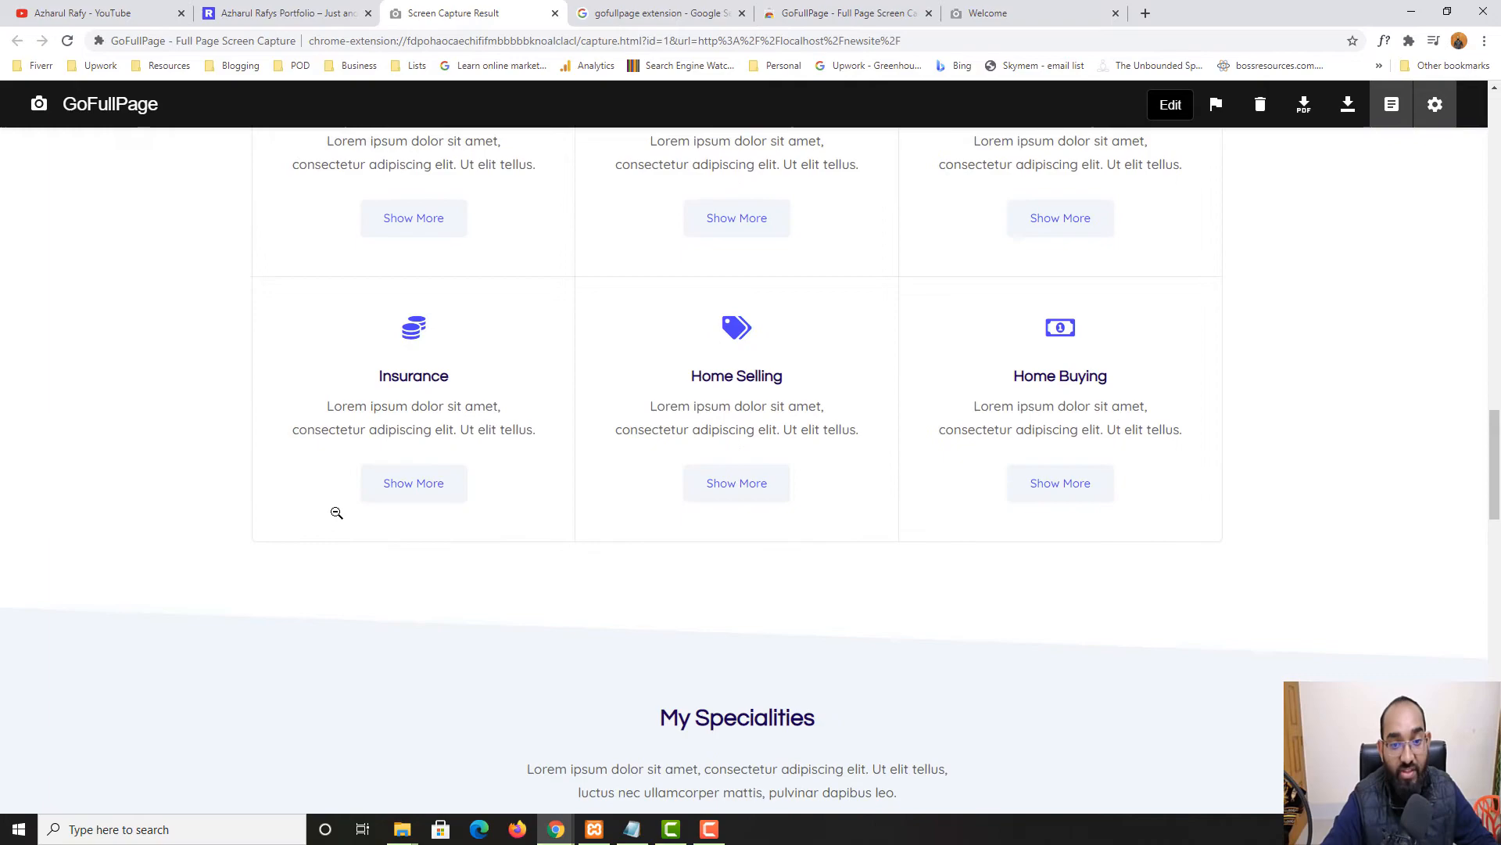
pyautogui.scroll(-3)
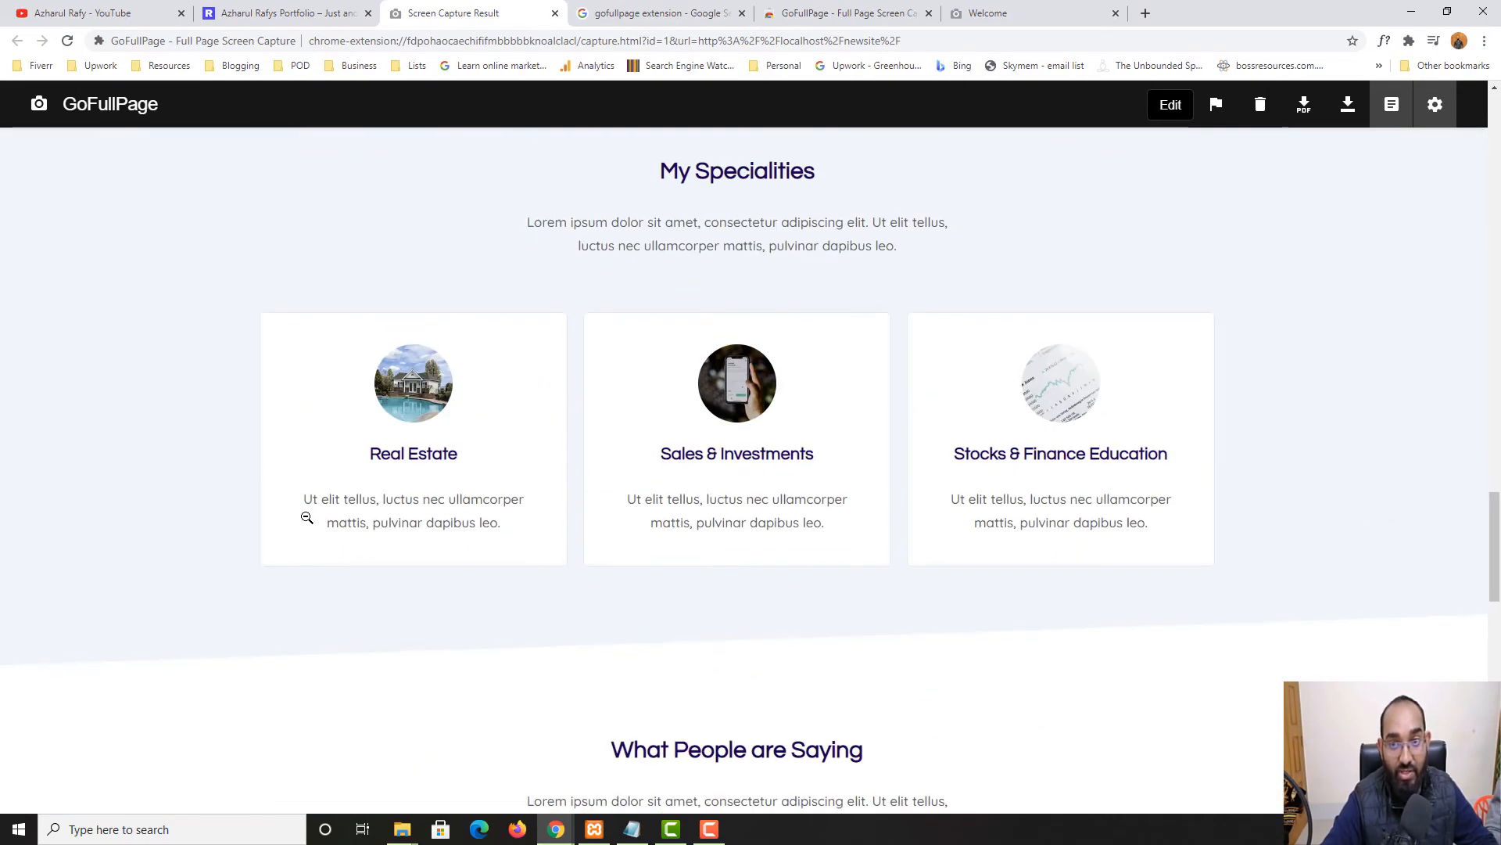
pyautogui.scroll(3)
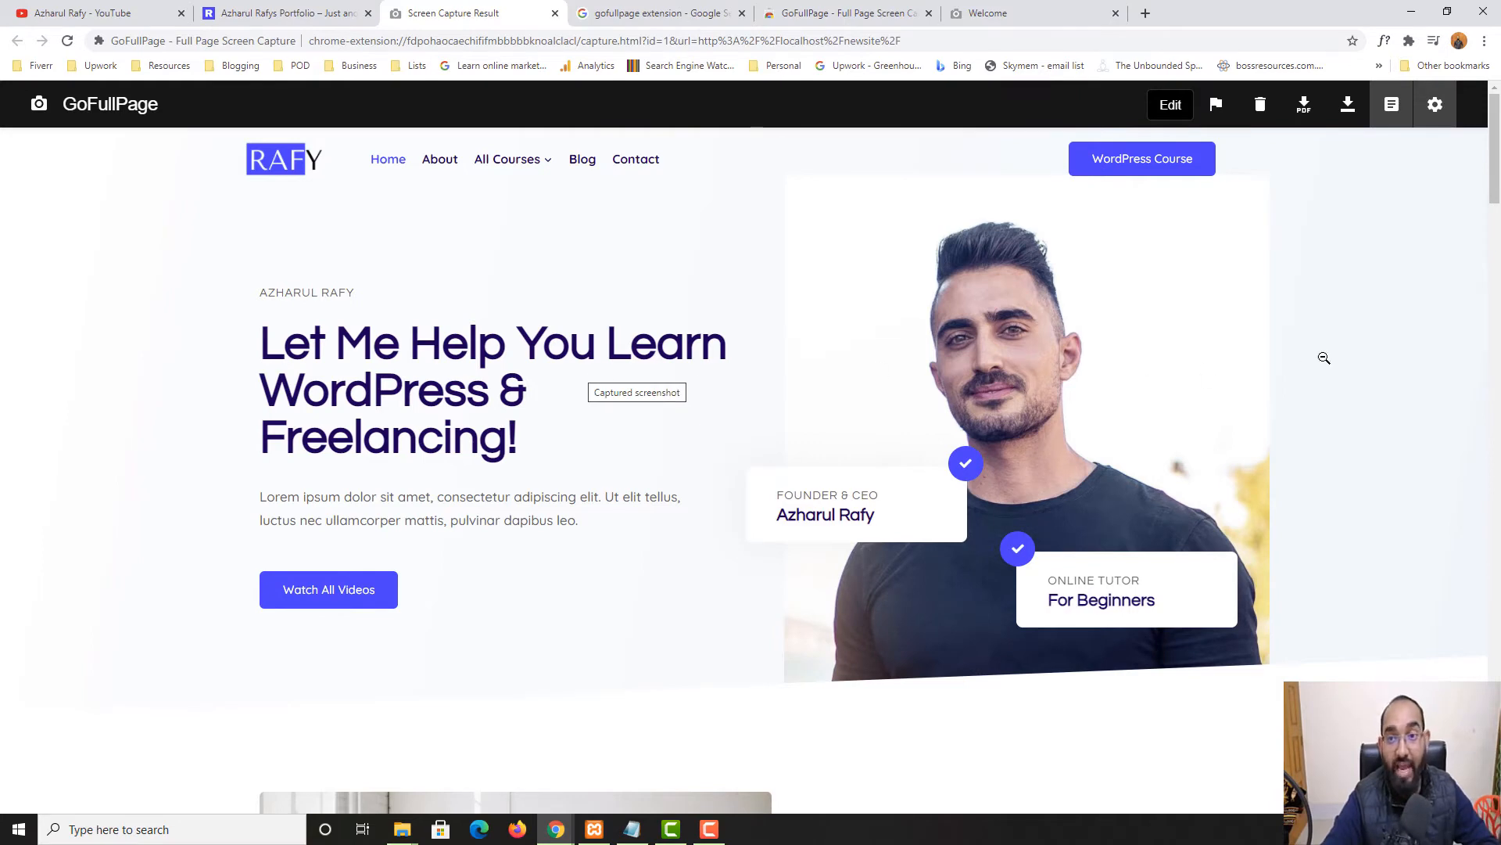
pyautogui.moveTo(1304, 104)
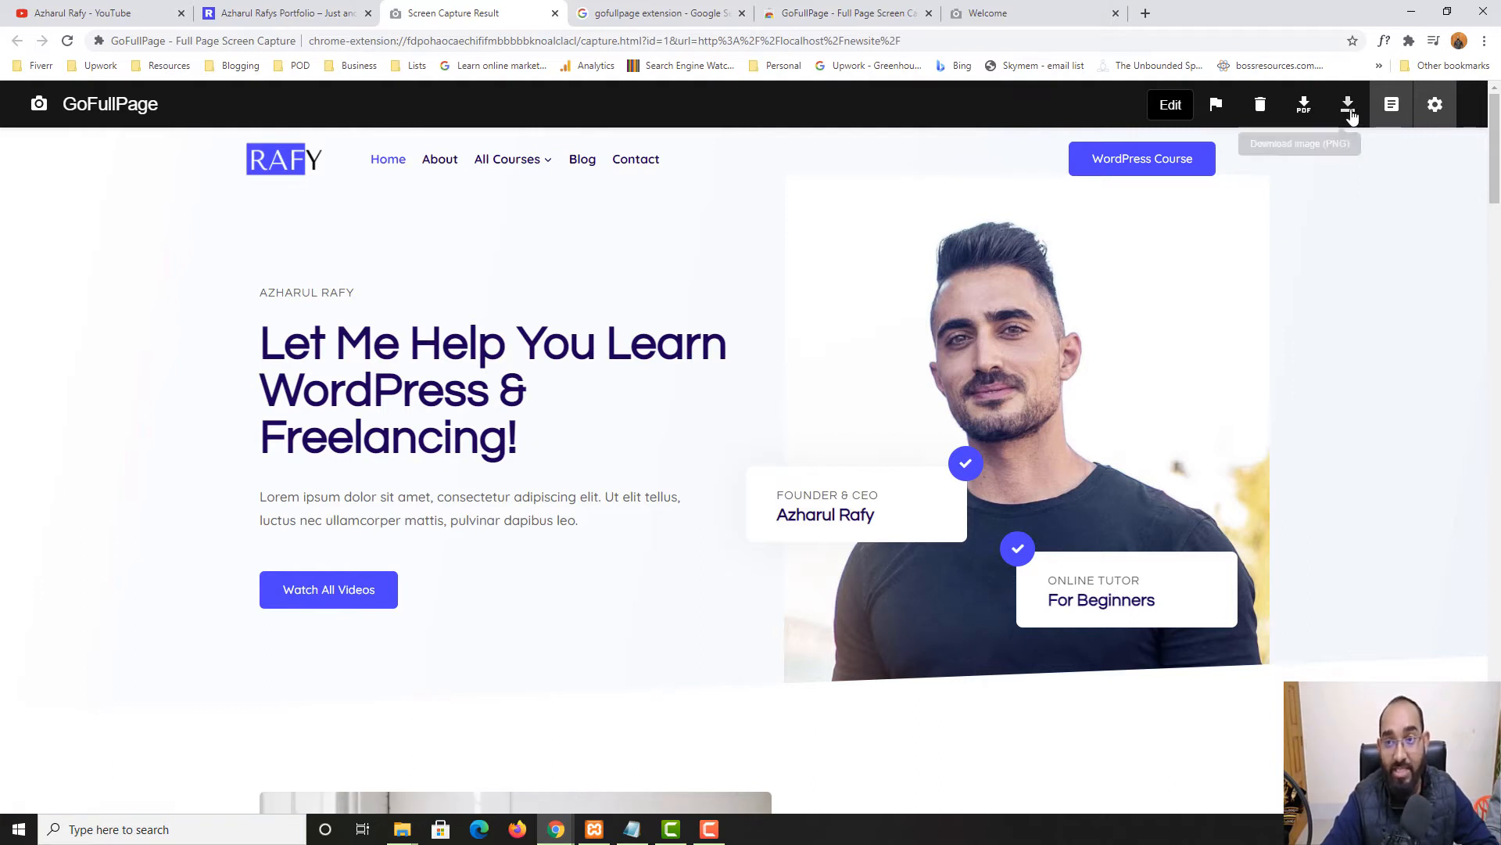
# Download the capture as a PNG named webpage.png
pyautogui.click(1347, 104)
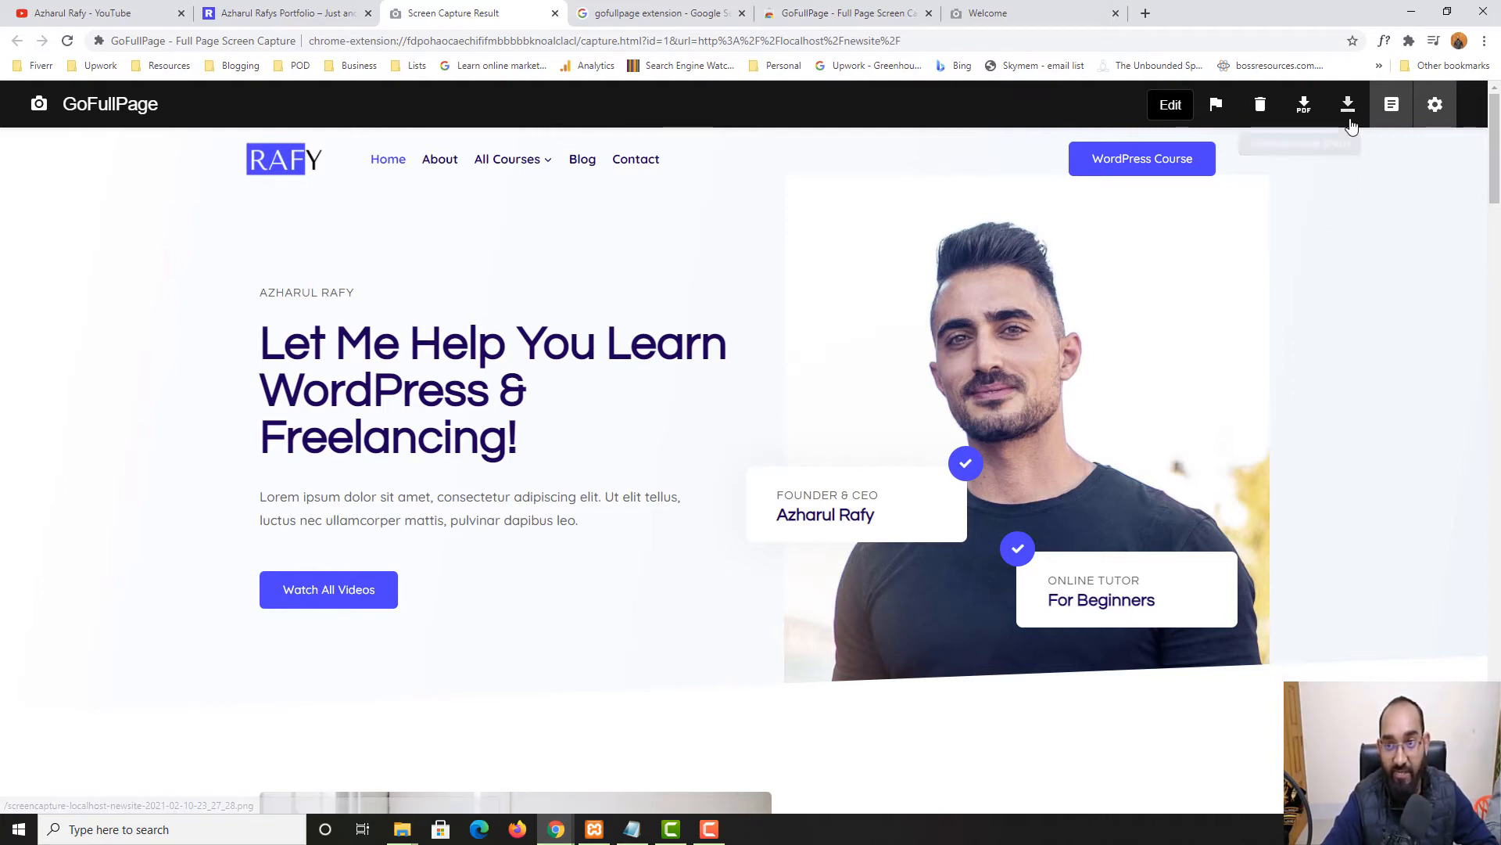
pyautogui.click(1348, 104)
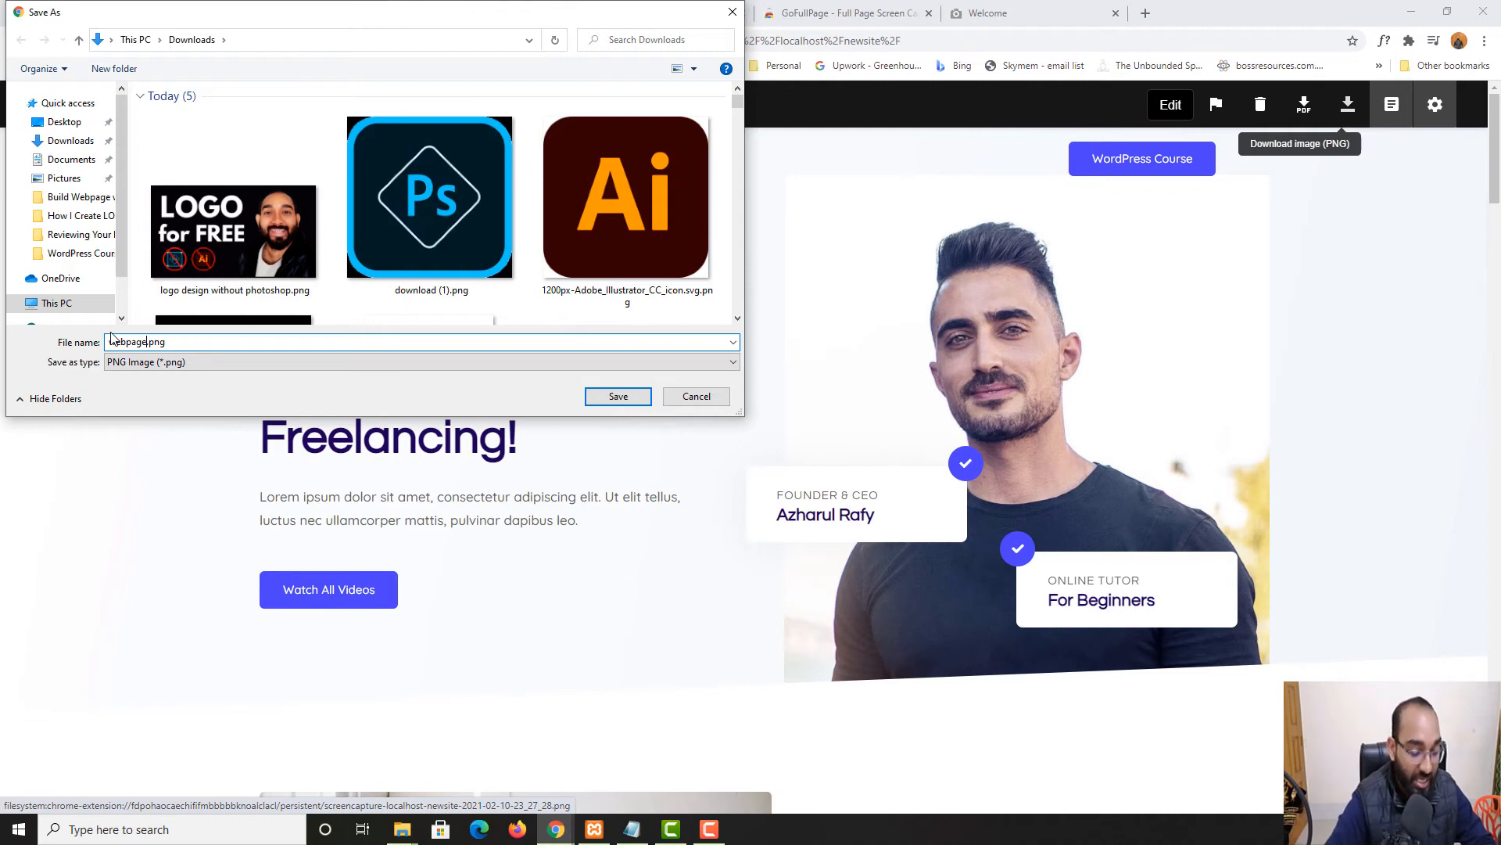
pyautogui.click(618, 396)
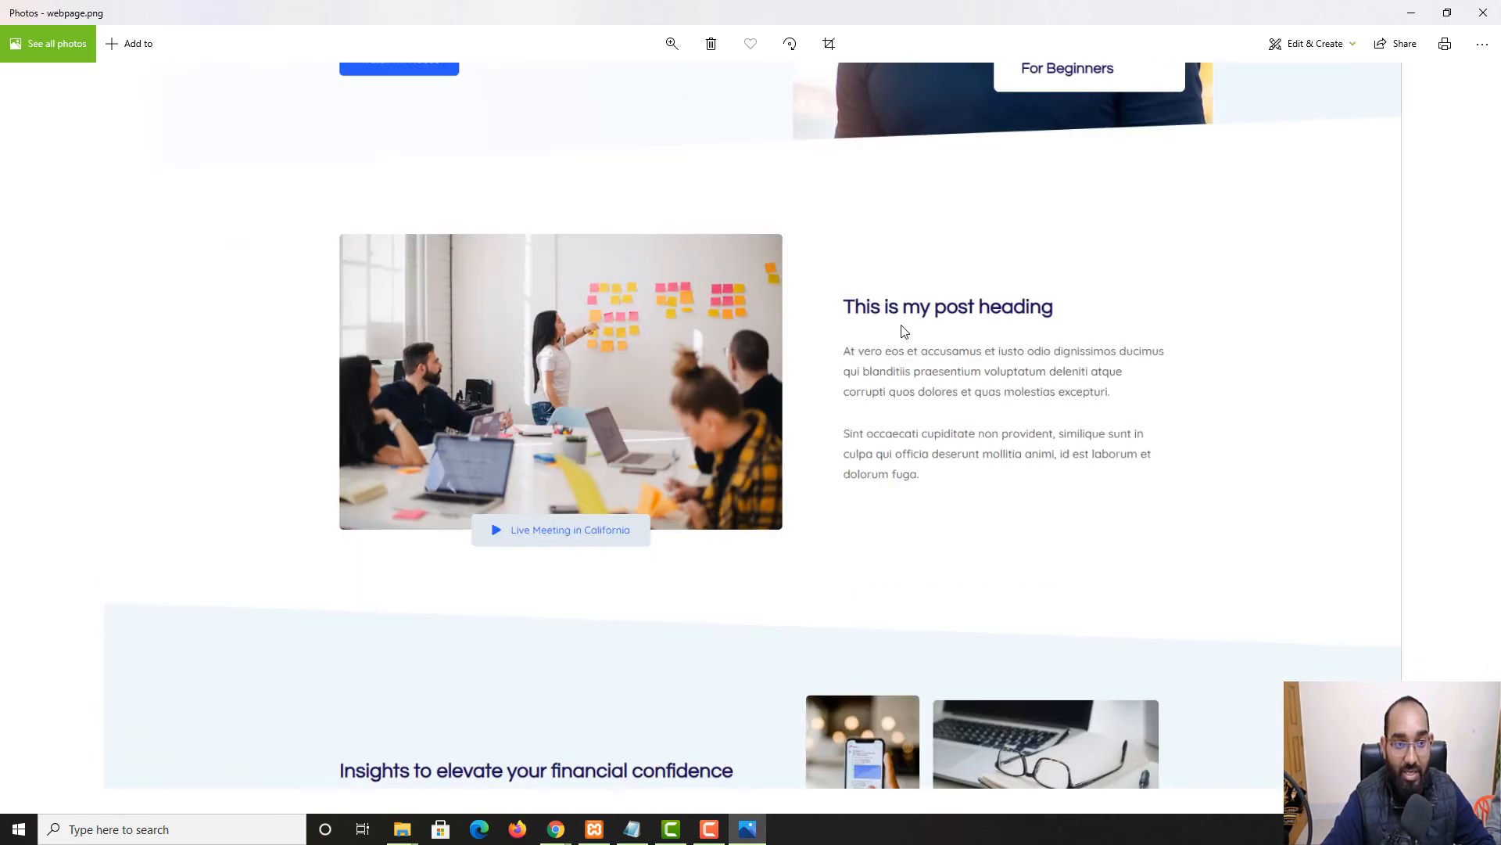
# Scroll through webpage.png in Photos down to the testimonials section
pyautogui.scroll(-3)
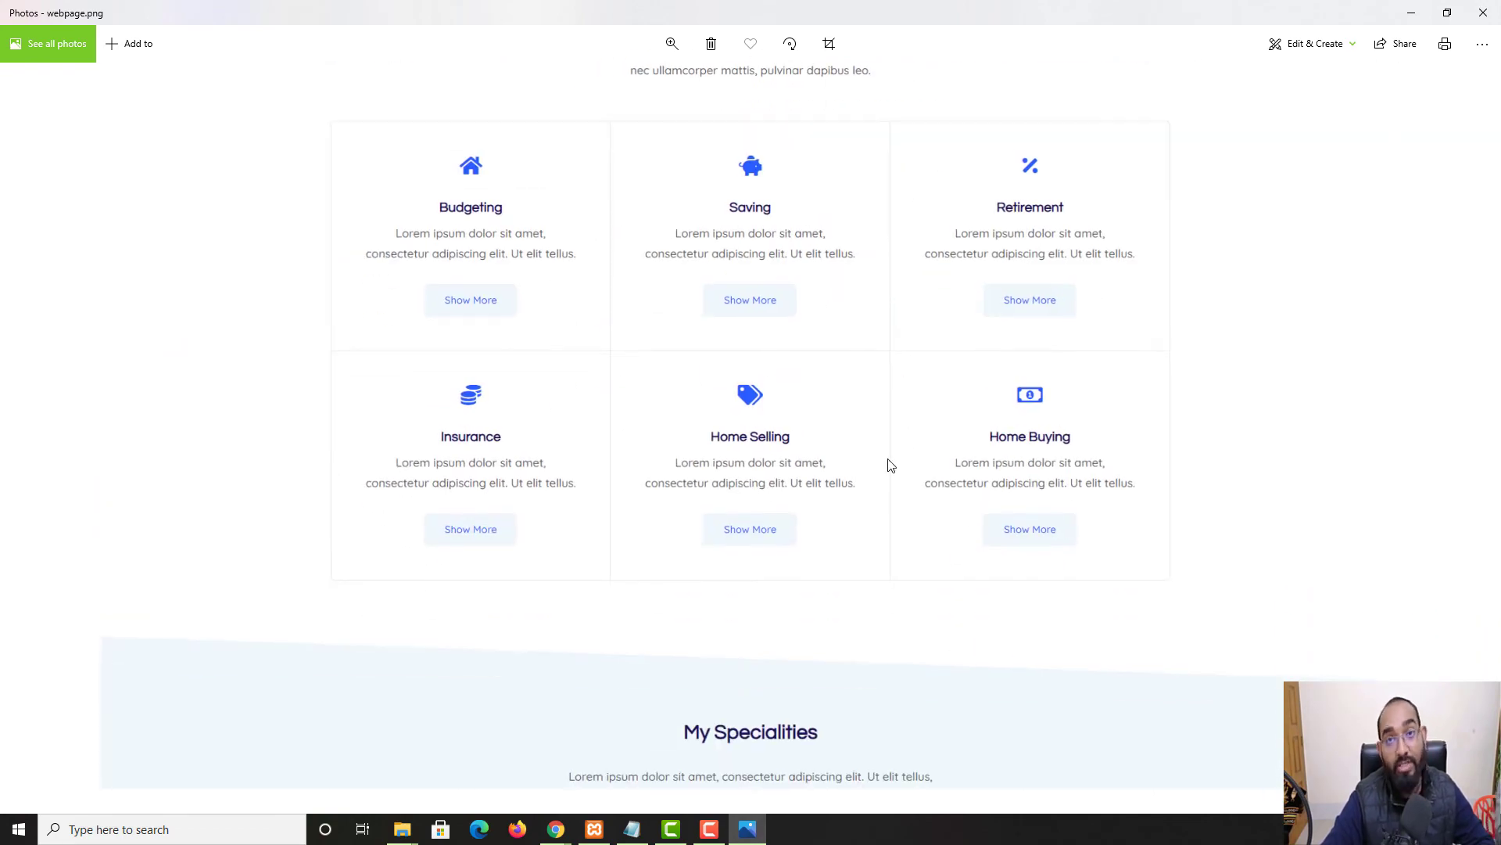
pyautogui.scroll(-3)
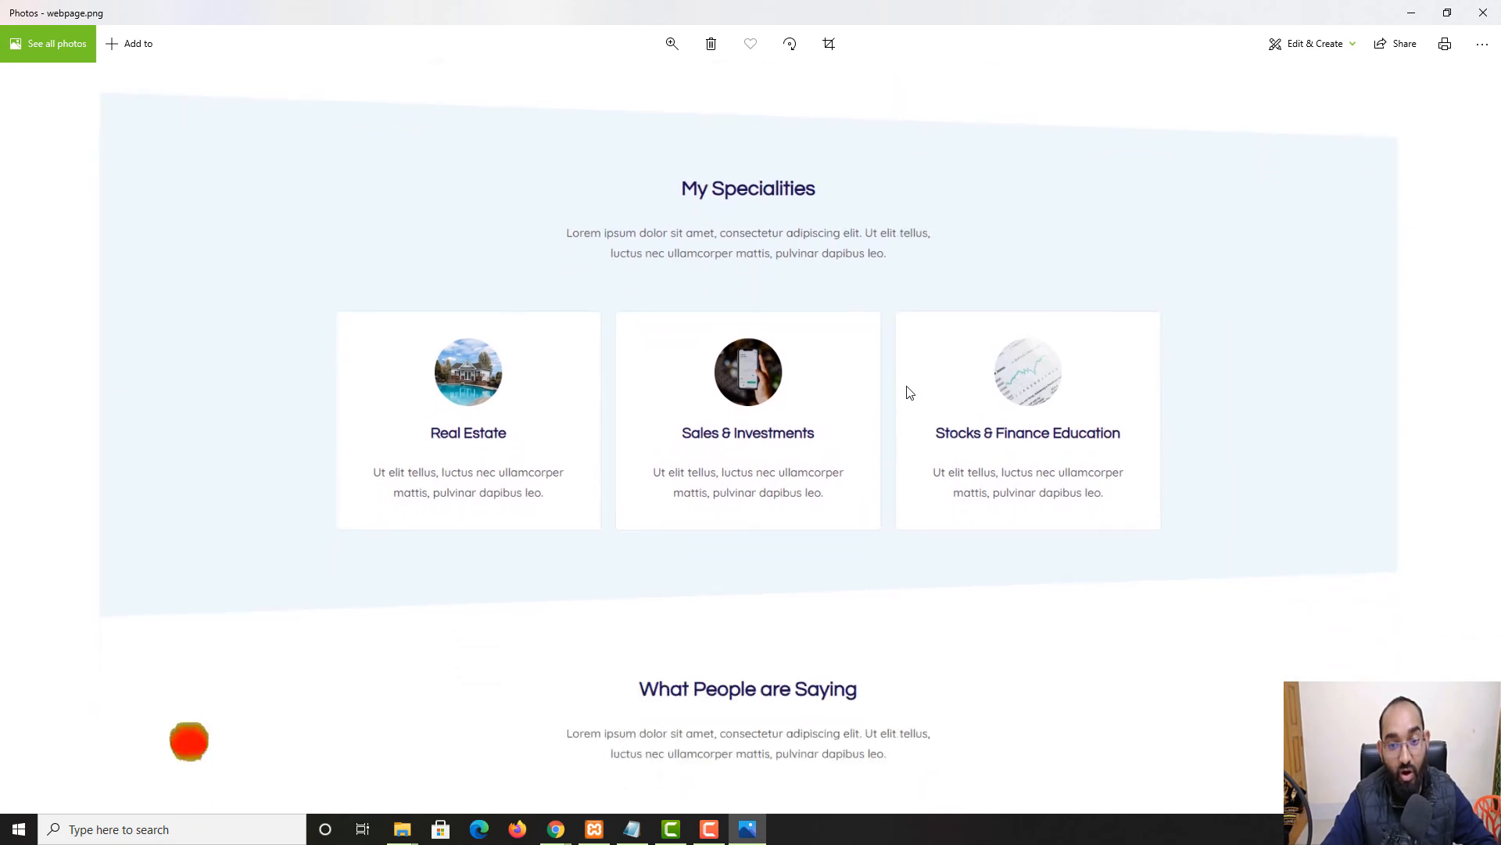
pyautogui.scroll(-3)
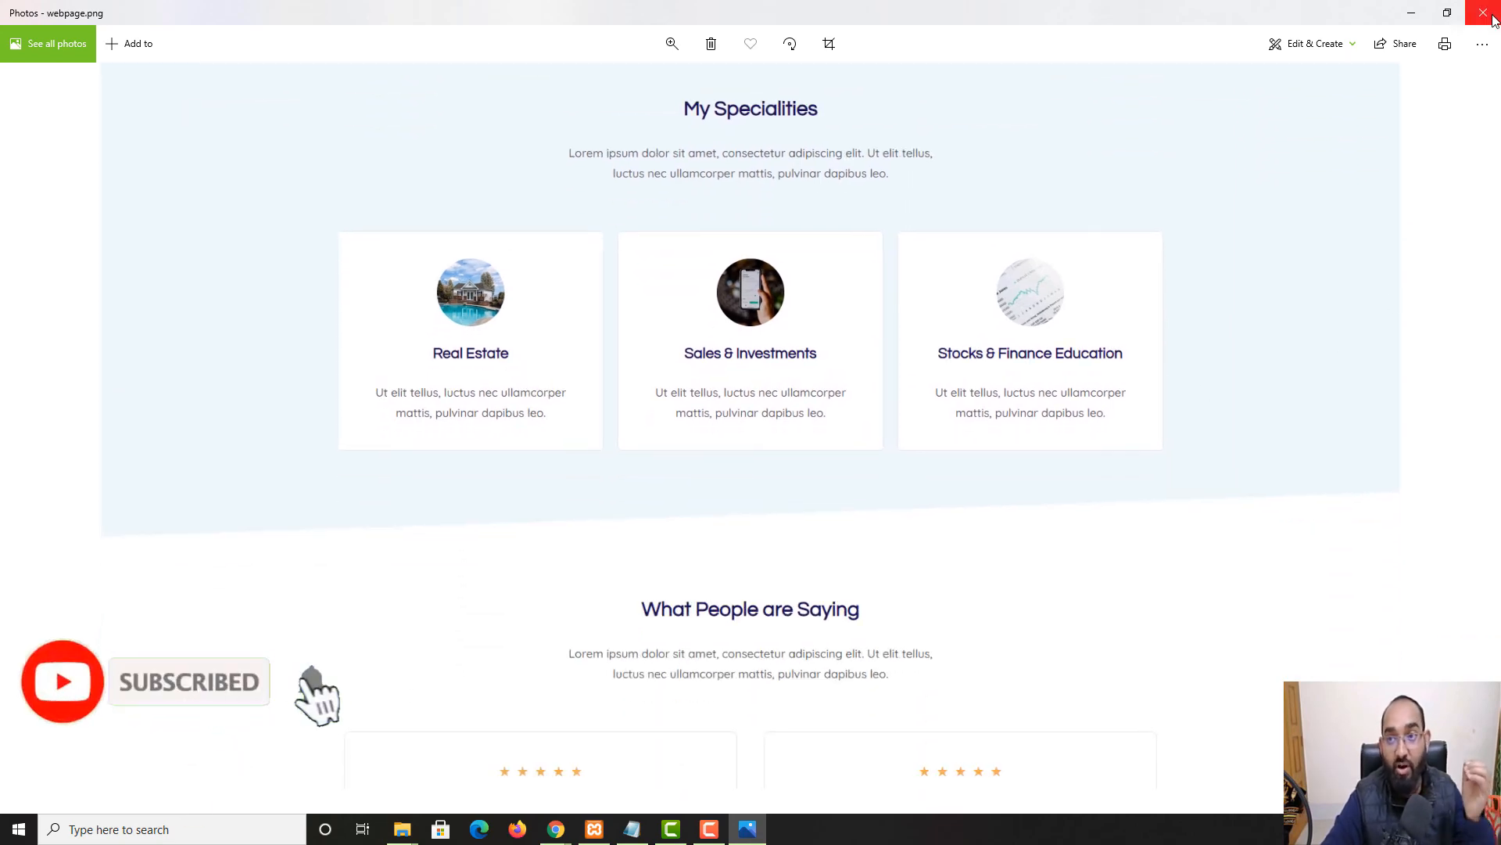